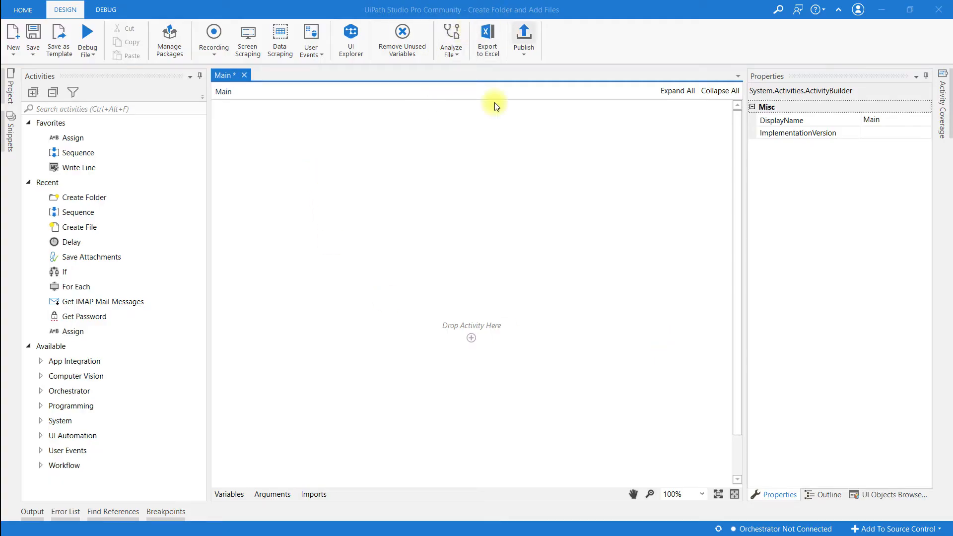
mouse_move(492, 5)
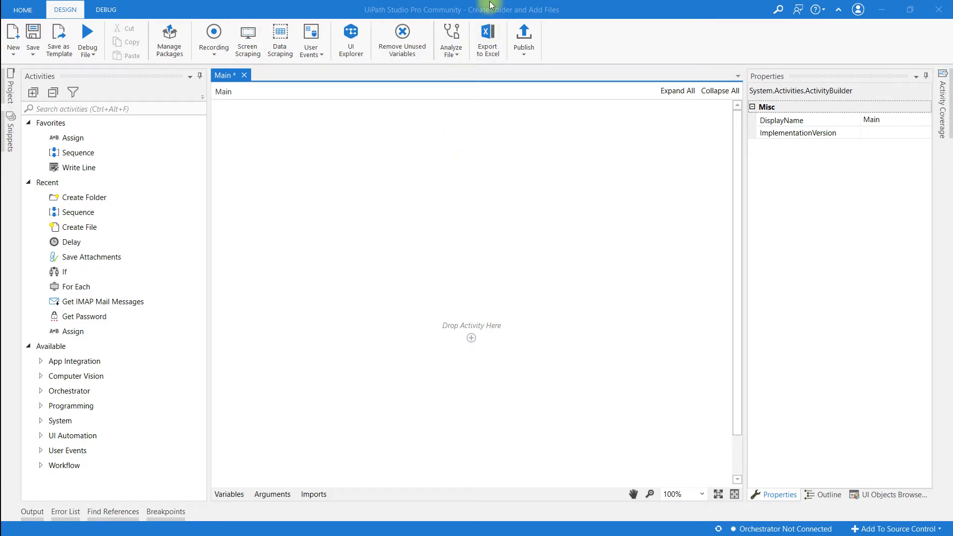
mouse_move(541, 15)
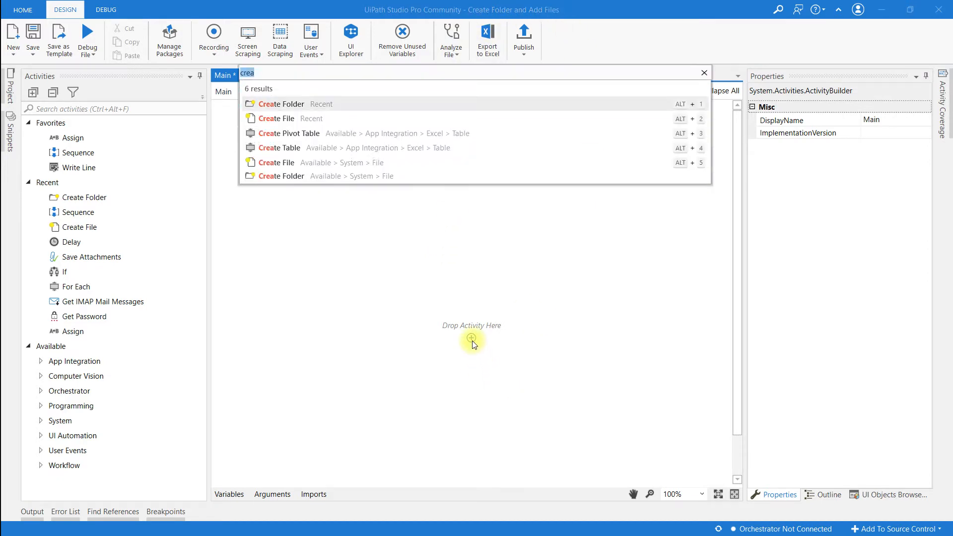
Step: Insert a Sequence into Main and add a Create Folder activity inside it
text(seq)
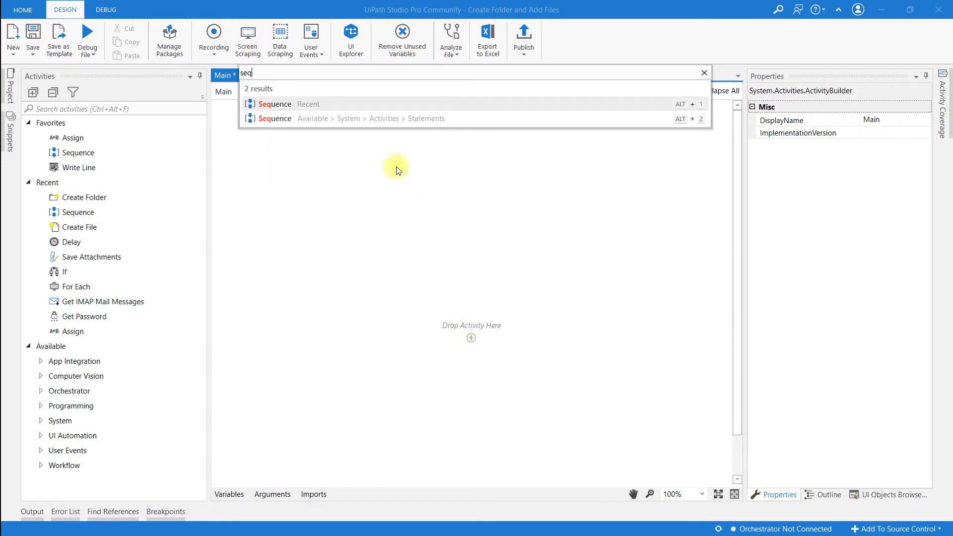
click(275, 103)
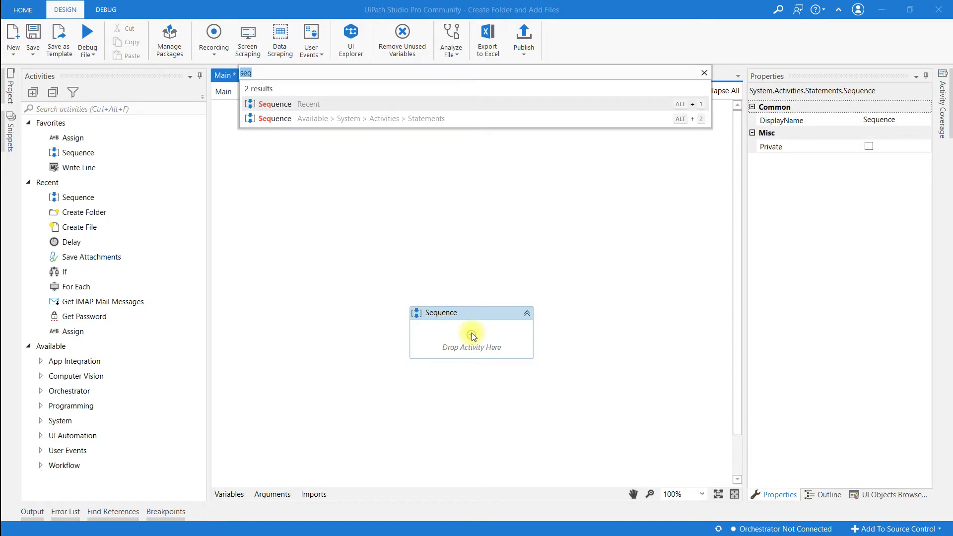
text(cre)
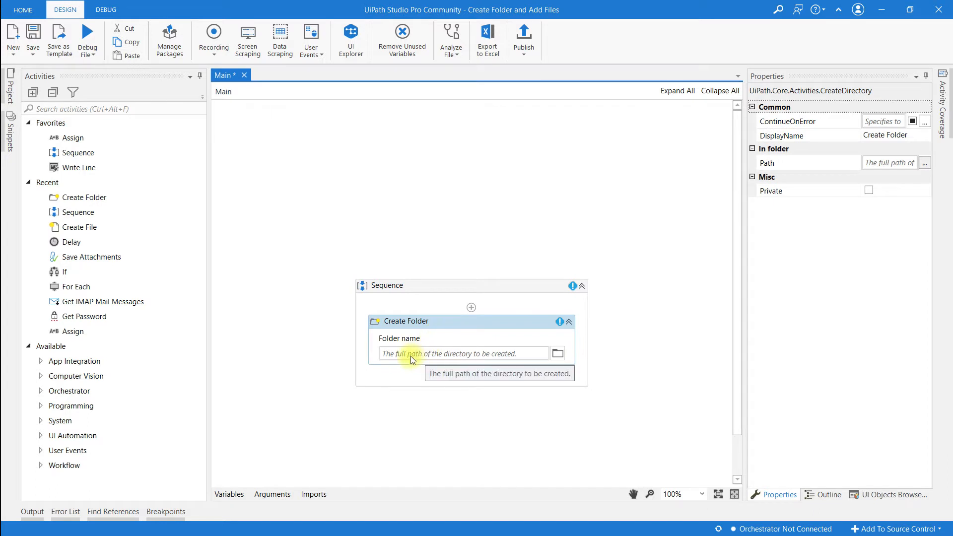
Step: Set the Create Folder path to "myfolder"
click(426, 353)
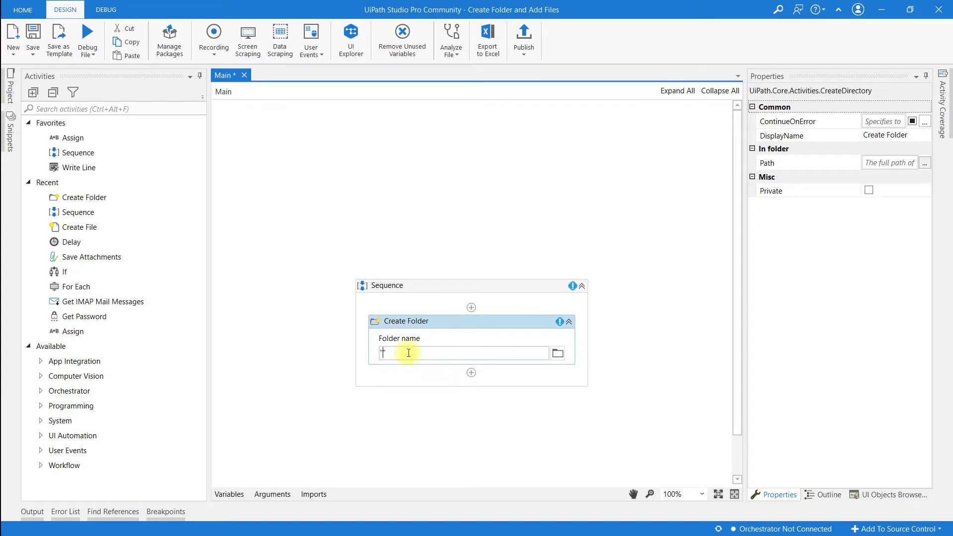
text("my")
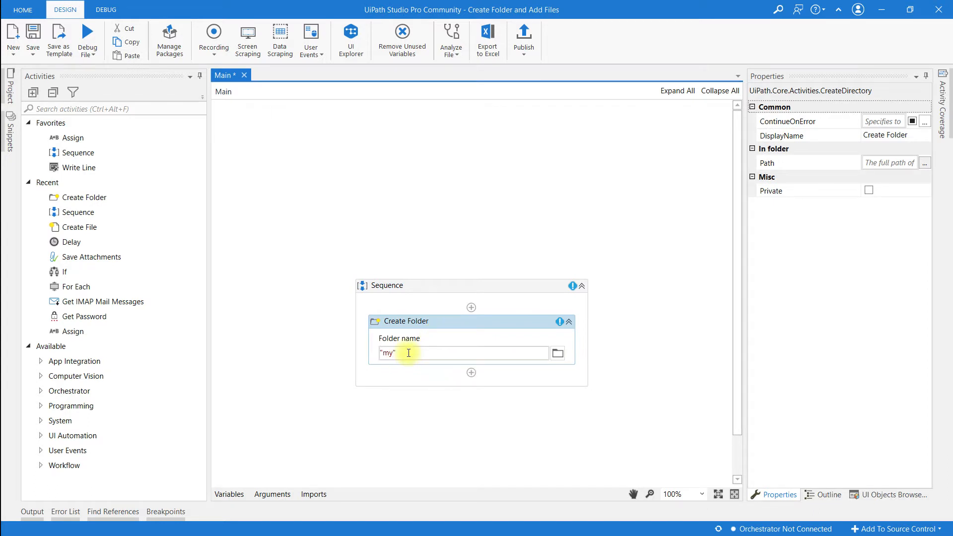
text(folder)
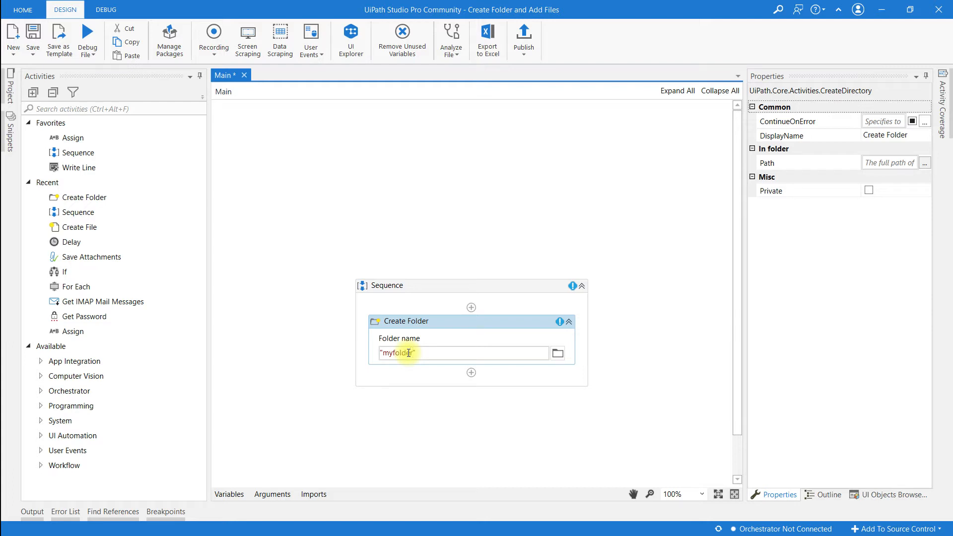
click(410, 371)
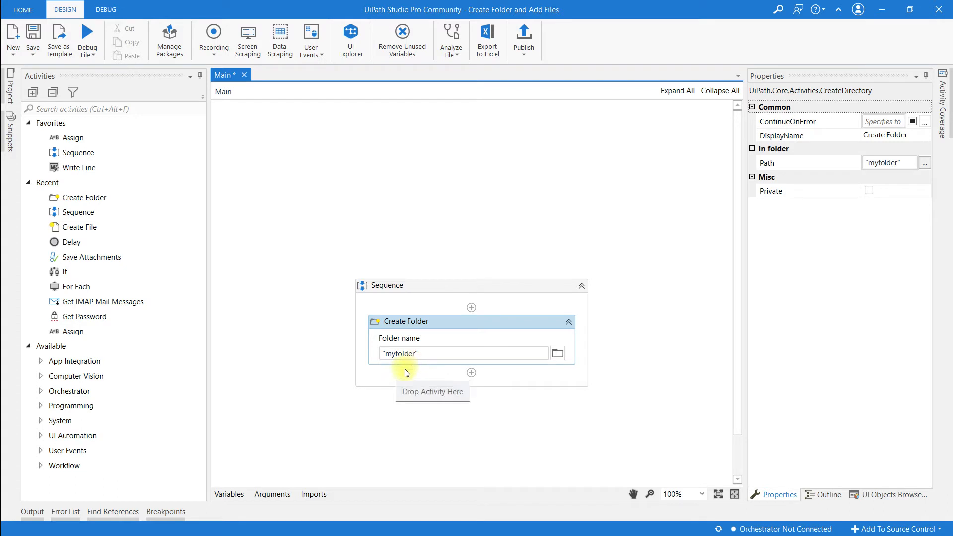
mouse_move(488, 37)
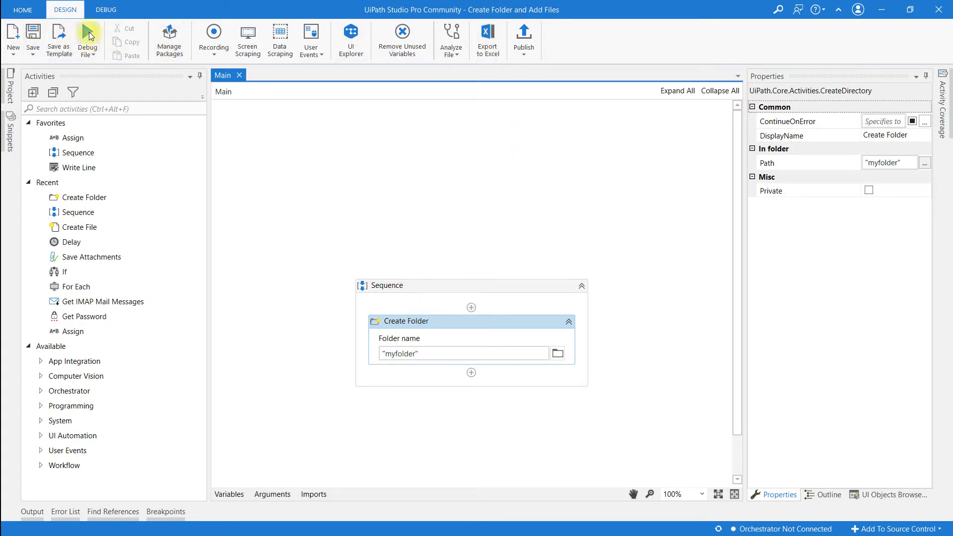
Step: Run the workflow once in debug to create the folder
click(88, 40)
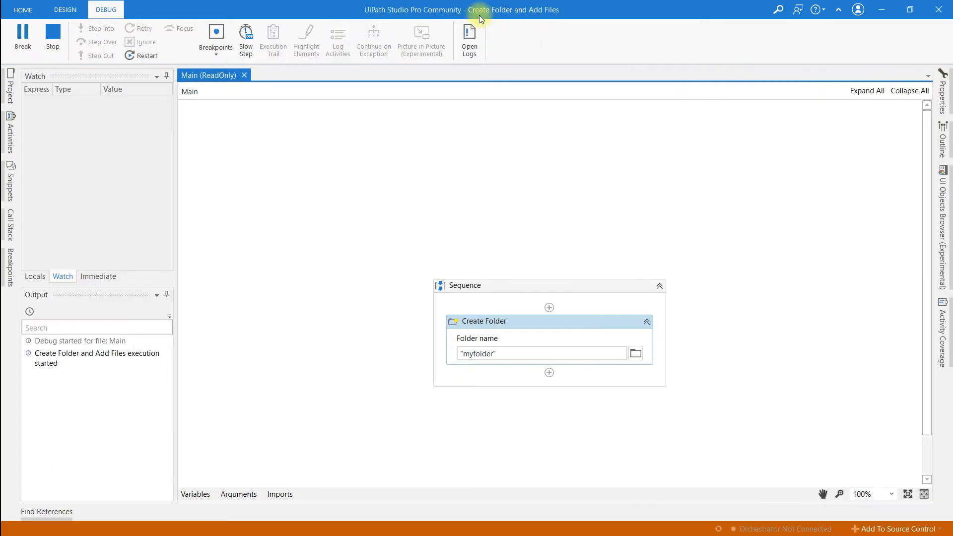
click(66, 9)
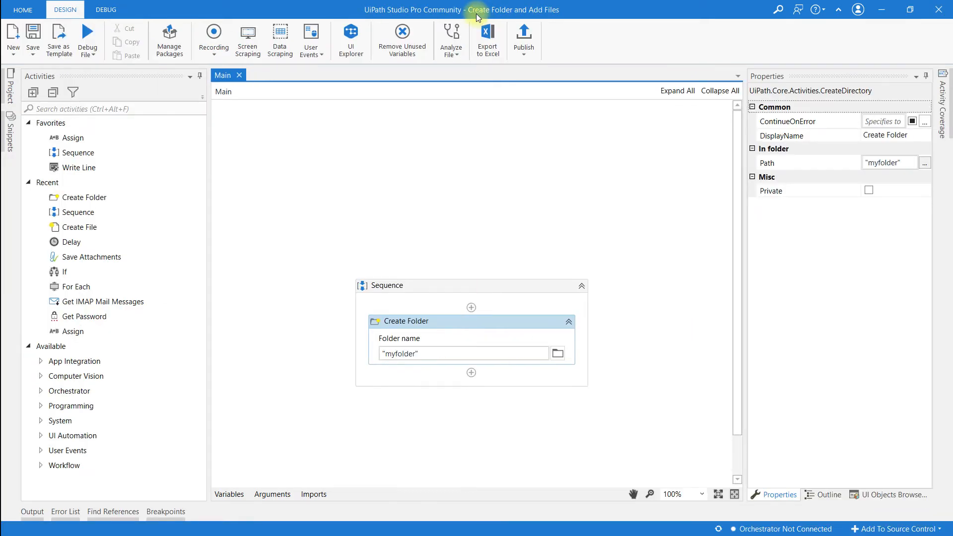
mouse_move(490, 15)
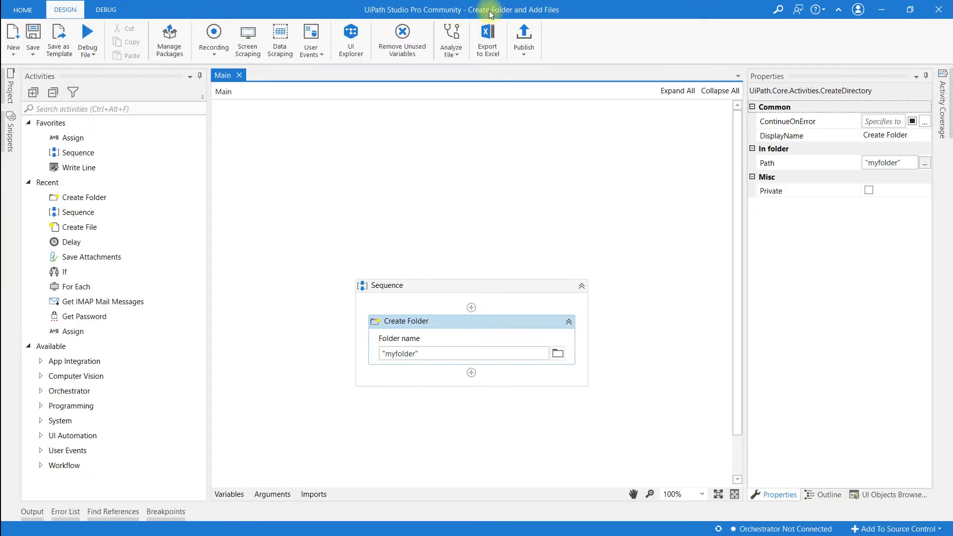
Step: Start a New Blank Process from Home and select its Documents\UiPath location path
click(23, 9)
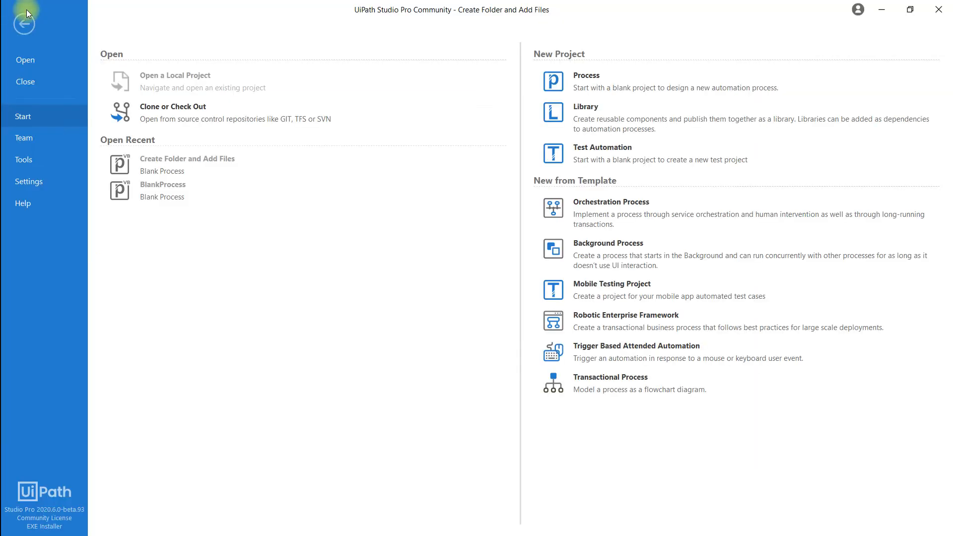
click(586, 80)
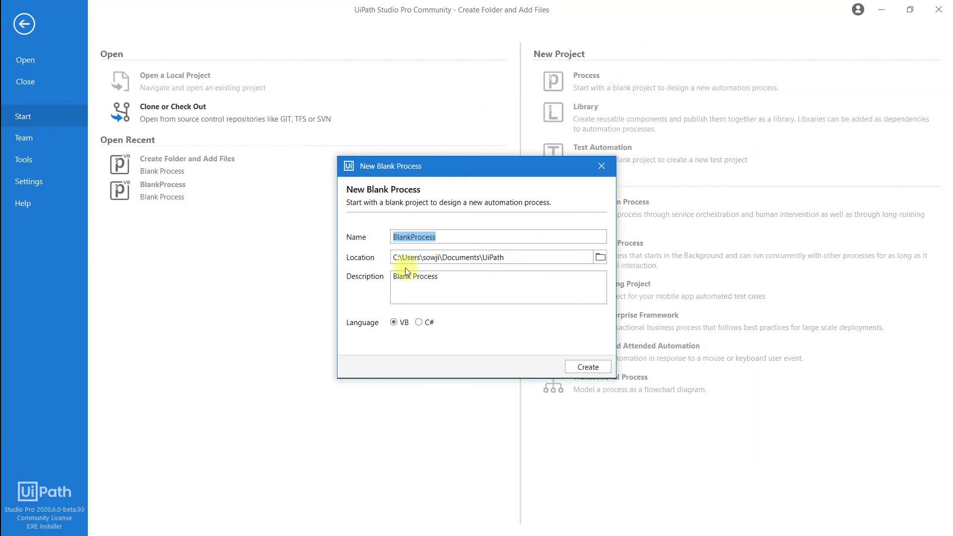
click(481, 257)
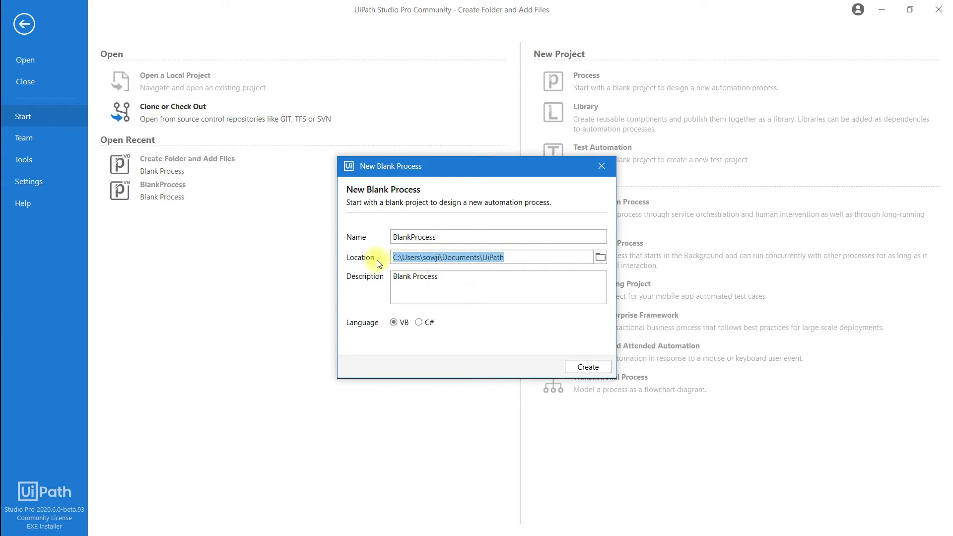
mouse_move(402, 260)
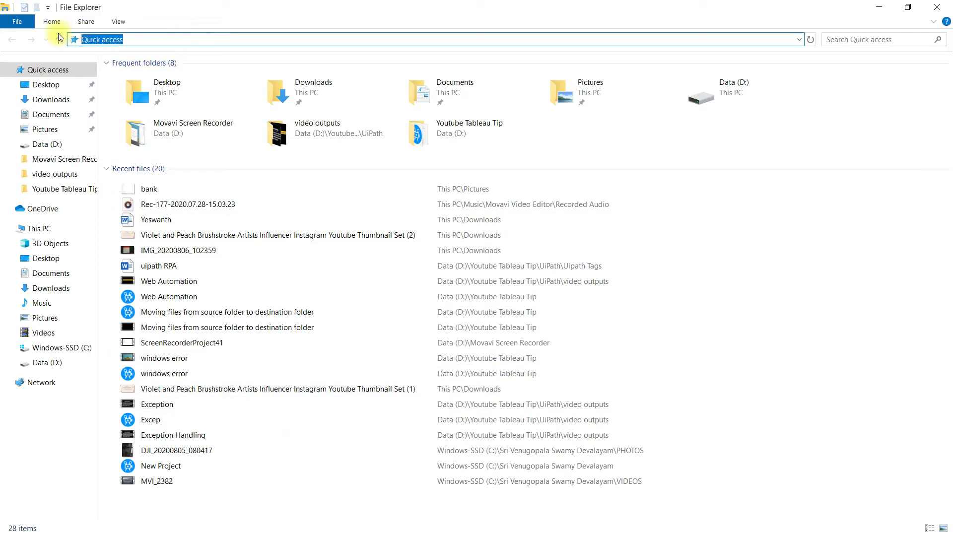
Step: In File Explorer, go to Documents\UiPath and open myfolder in the Create Folder and Add Files project
key(ctrl+v)
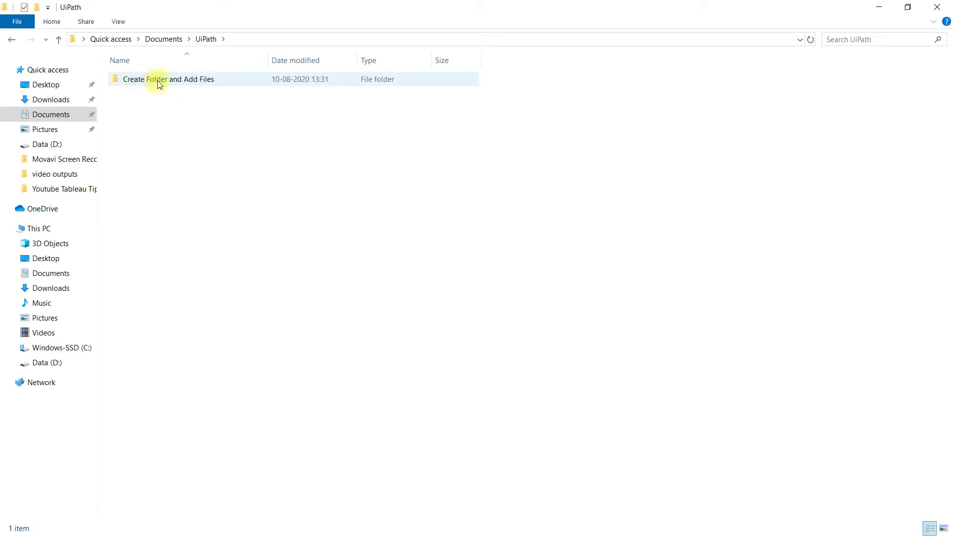
double_click(167, 79)
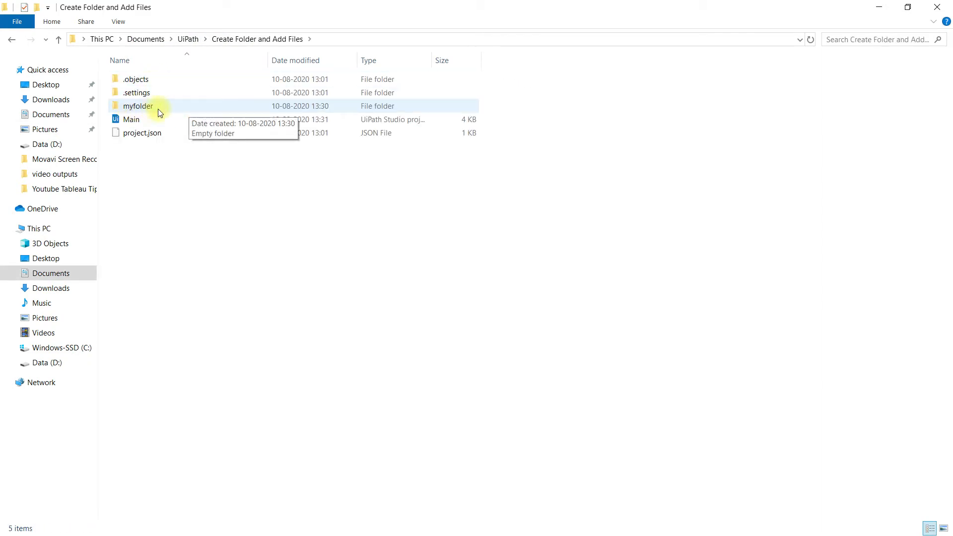
mouse_move(169, 110)
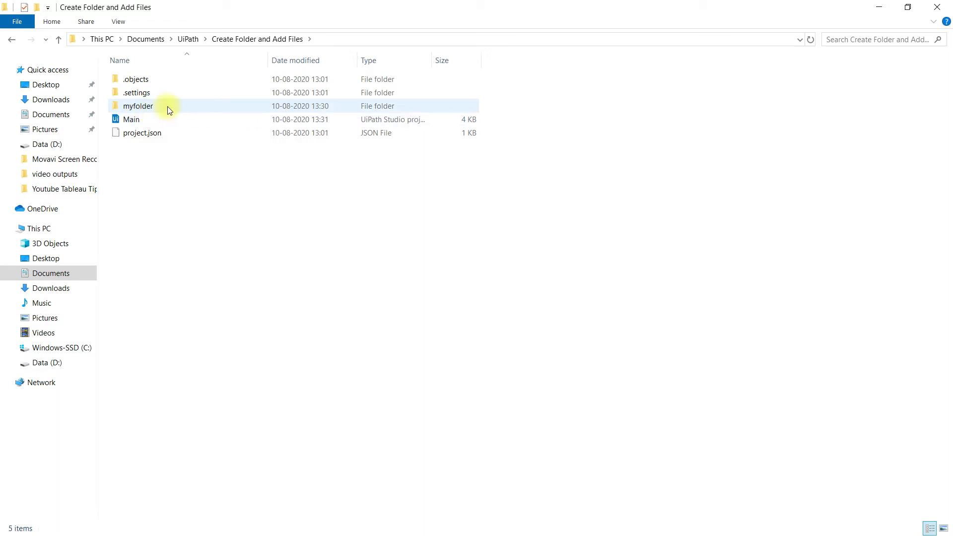
double_click(137, 106)
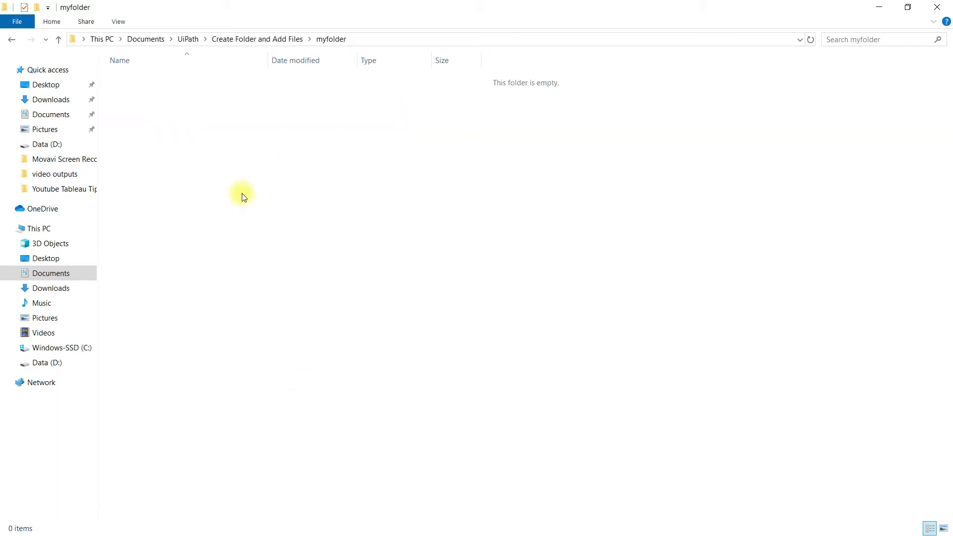
mouse_move(299, 195)
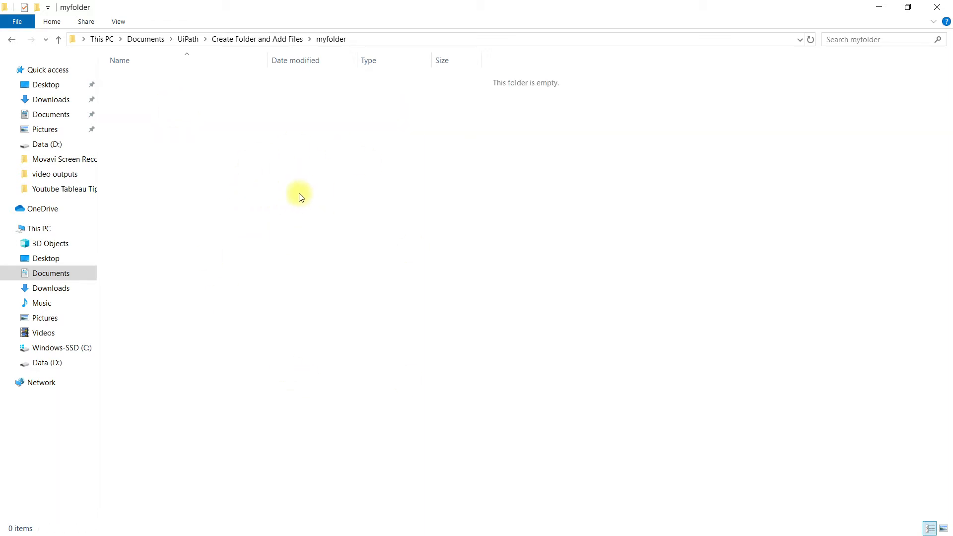
Step: Back in UiPath Studio, cancel the new project and search 'crea' for an activity after Create Folder
key(alt+tab)
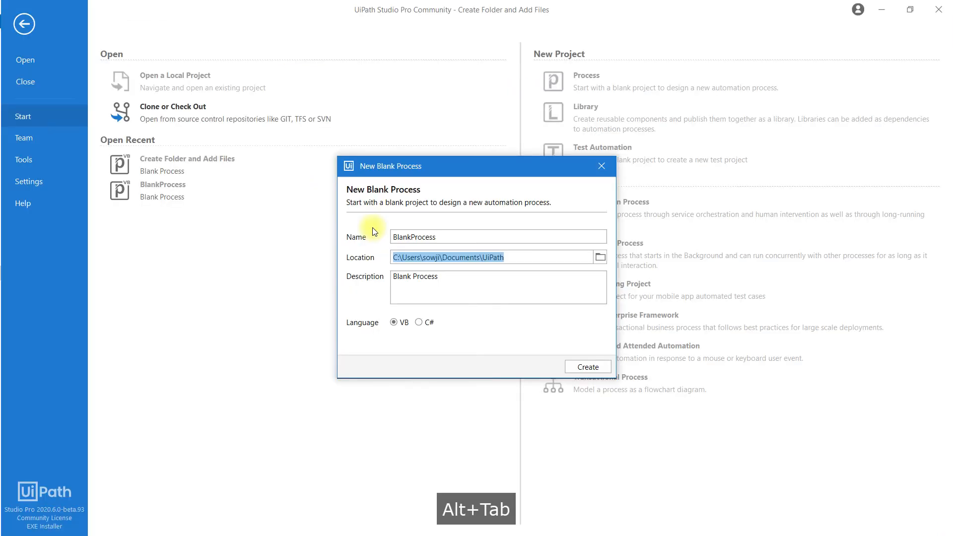
mouse_move(612, 221)
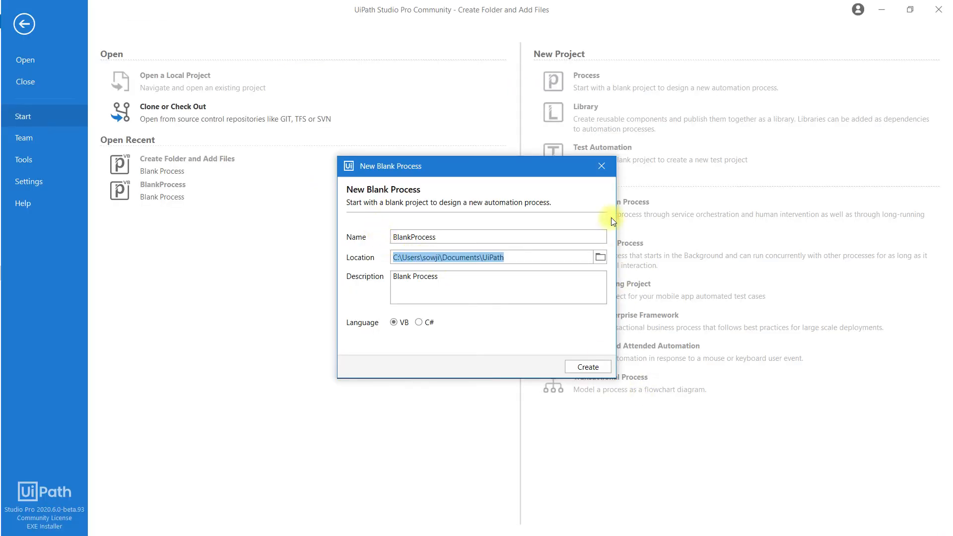
click(586, 366)
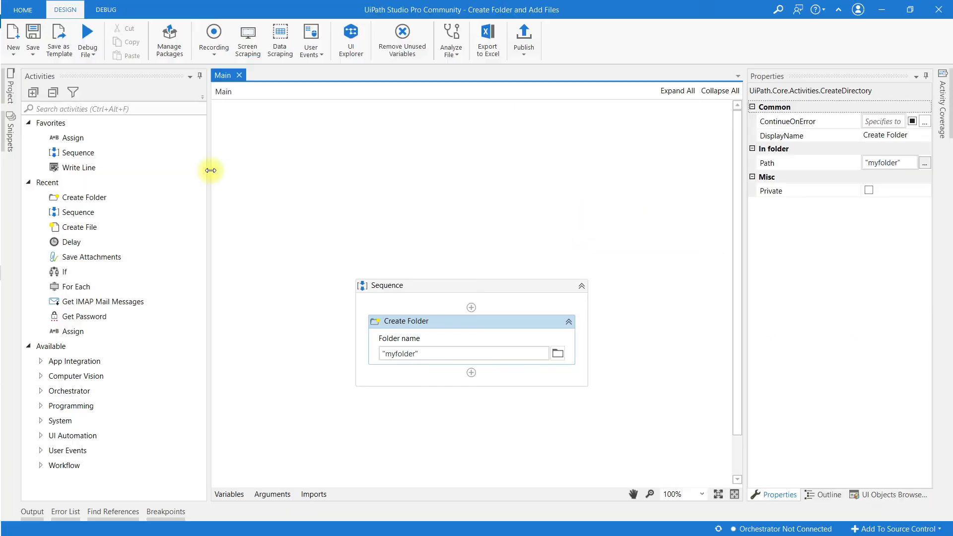
mouse_move(453, 375)
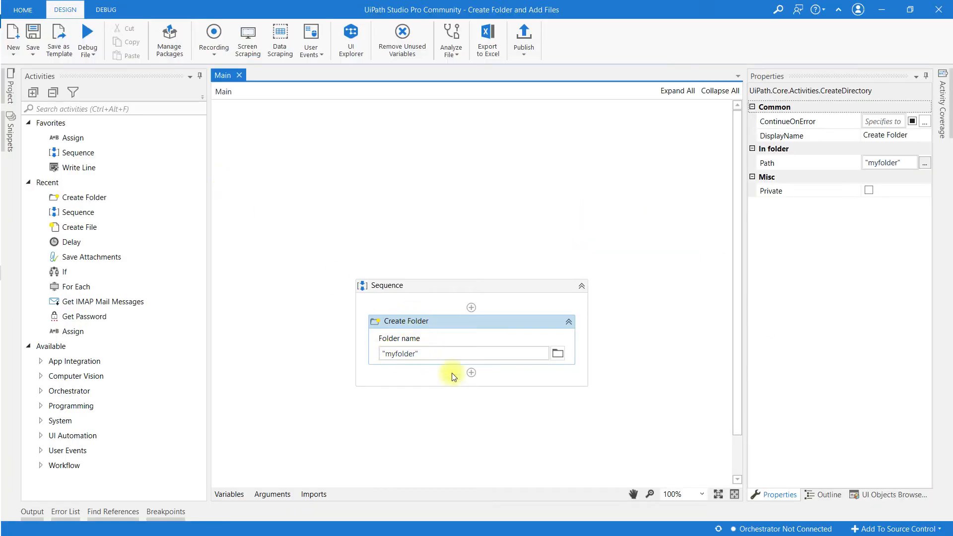
click(471, 372)
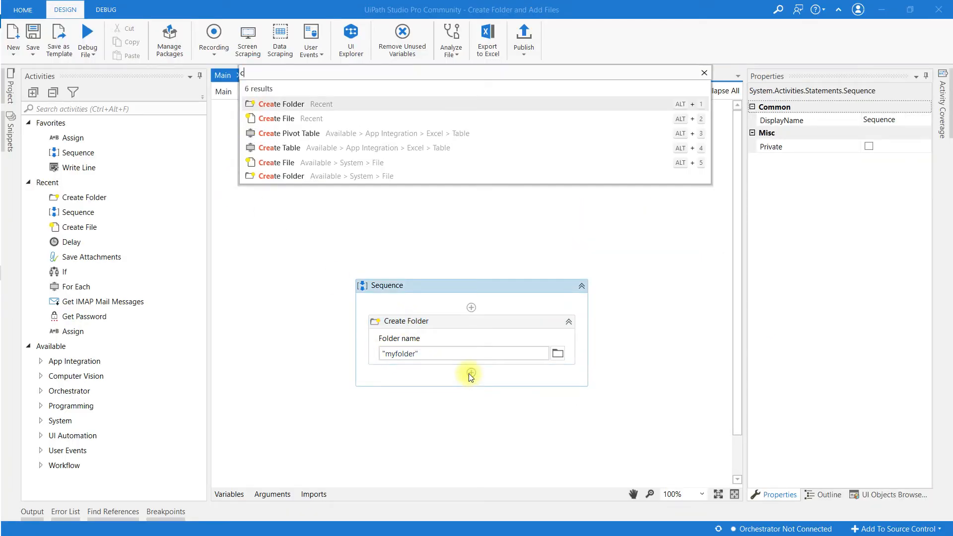
text(rea)
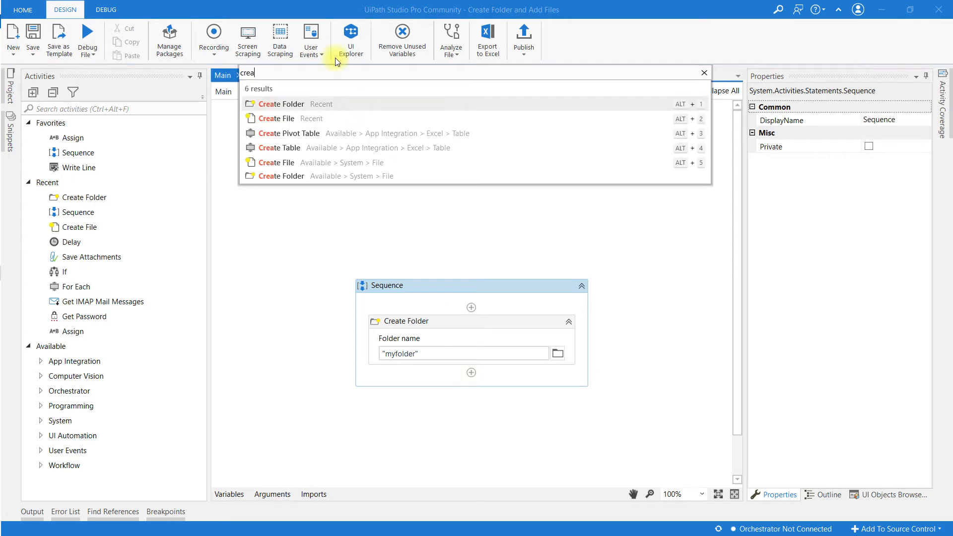
Step: Insert a Create File activity with file location "myfolder"
click(276, 118)
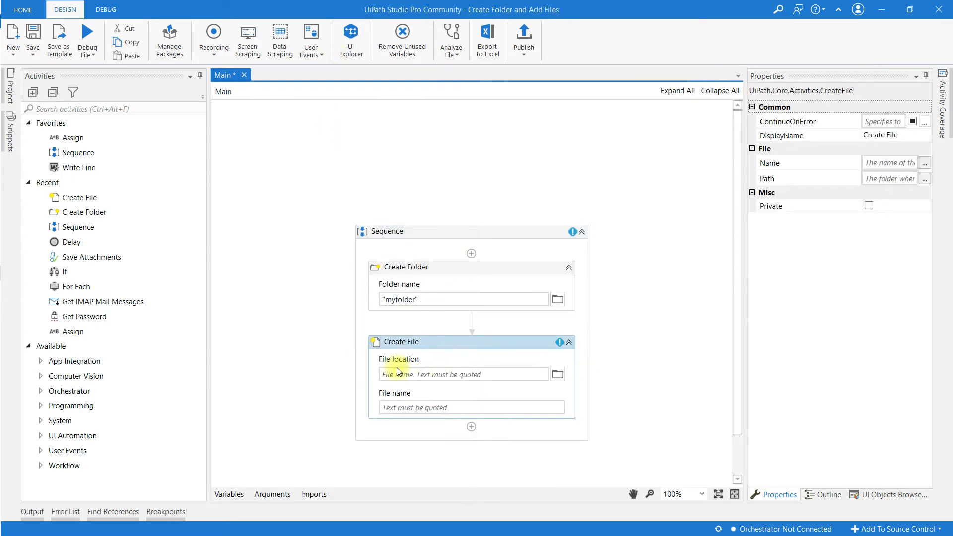
mouse_move(439, 375)
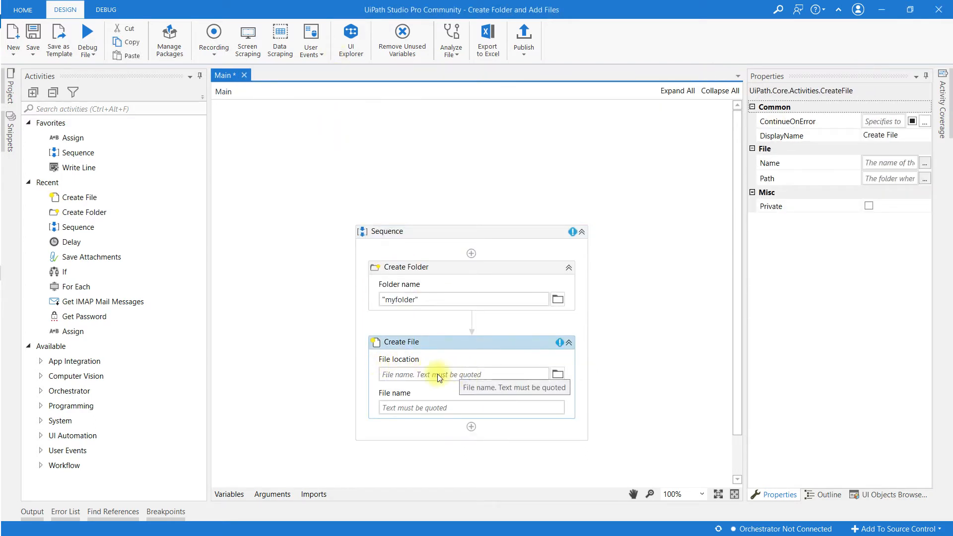
mouse_move(395, 375)
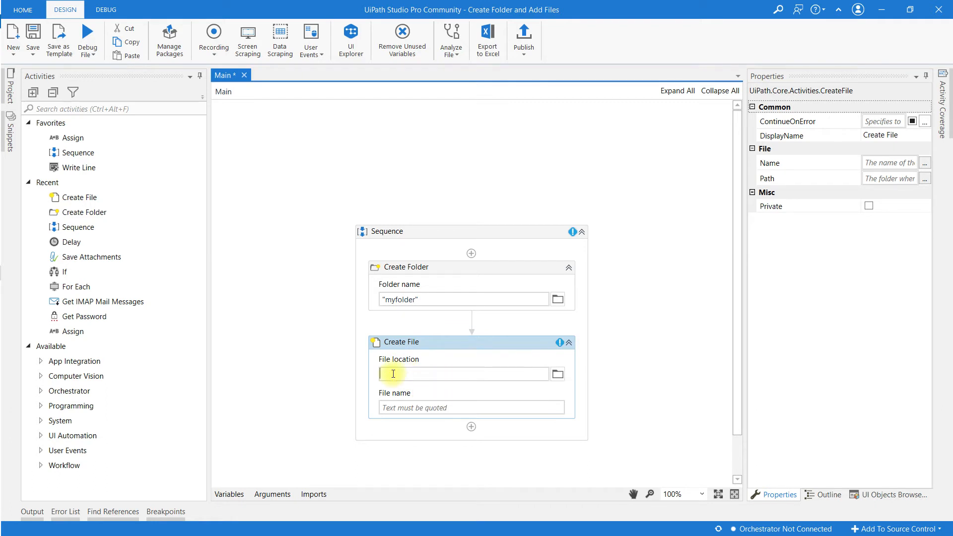
text("my)
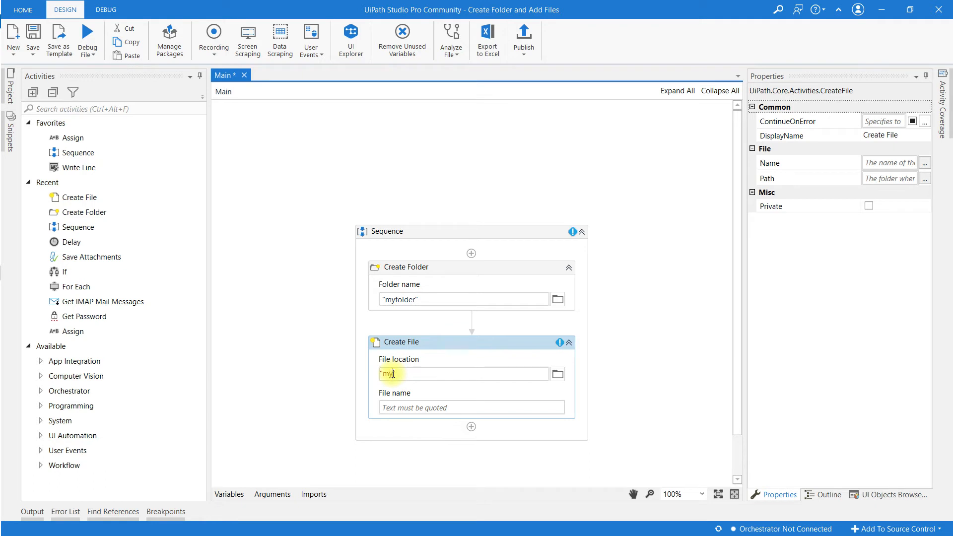
text(folder)
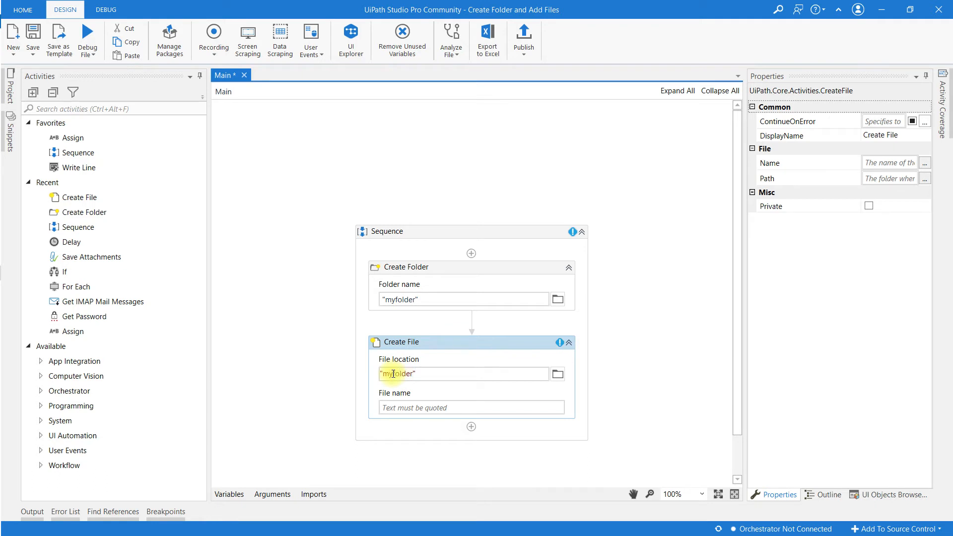
mouse_move(399, 408)
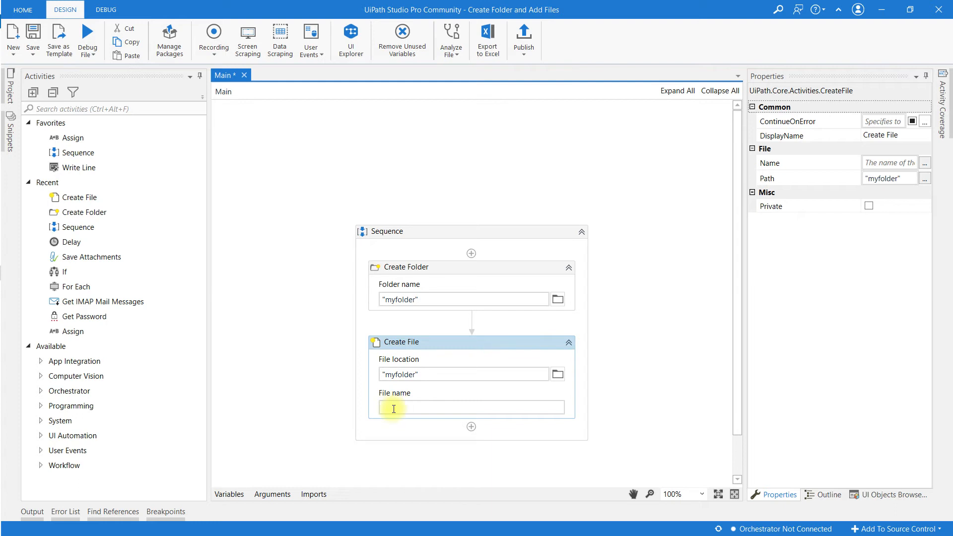
Step: Set the Create File name to "myfile.CSV"
text("")
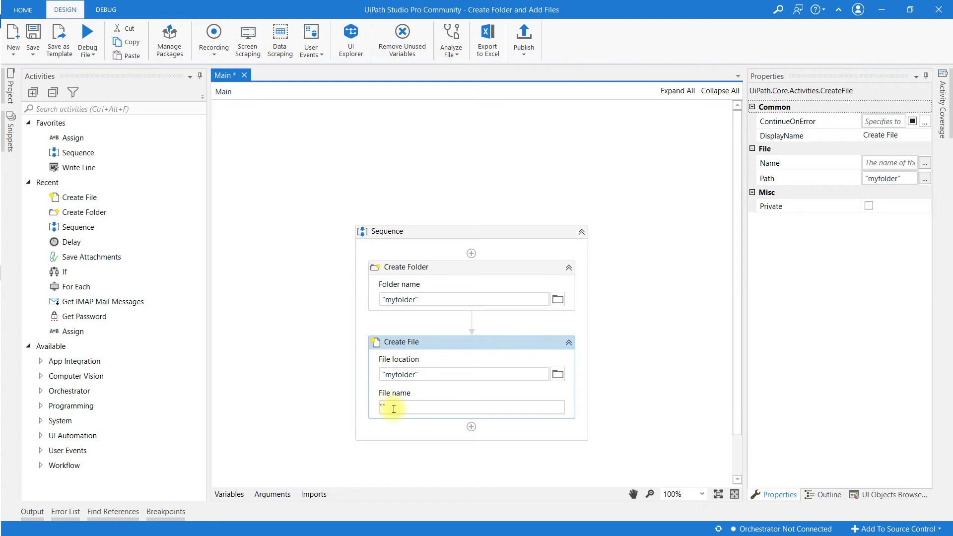
text(my)
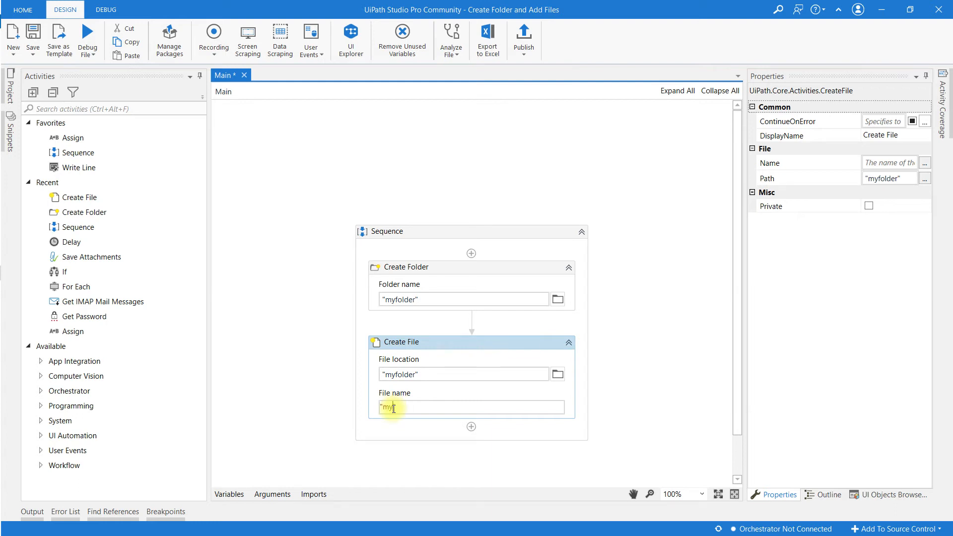
text(file)
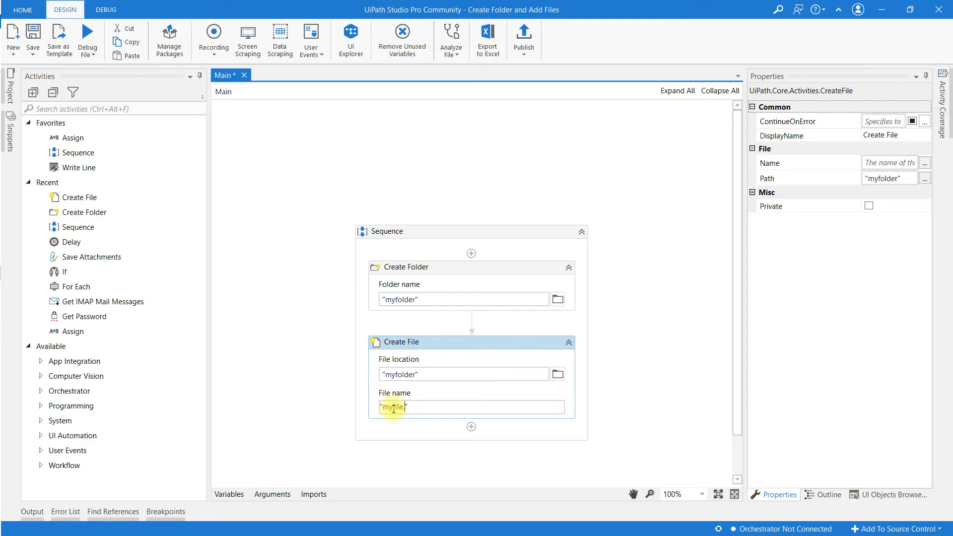
text(.CSV)
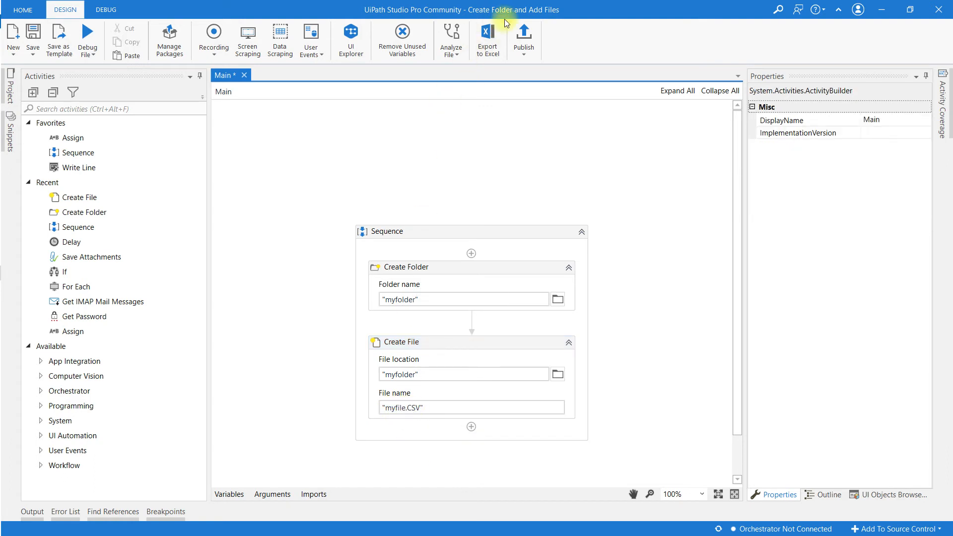
mouse_move(23, 12)
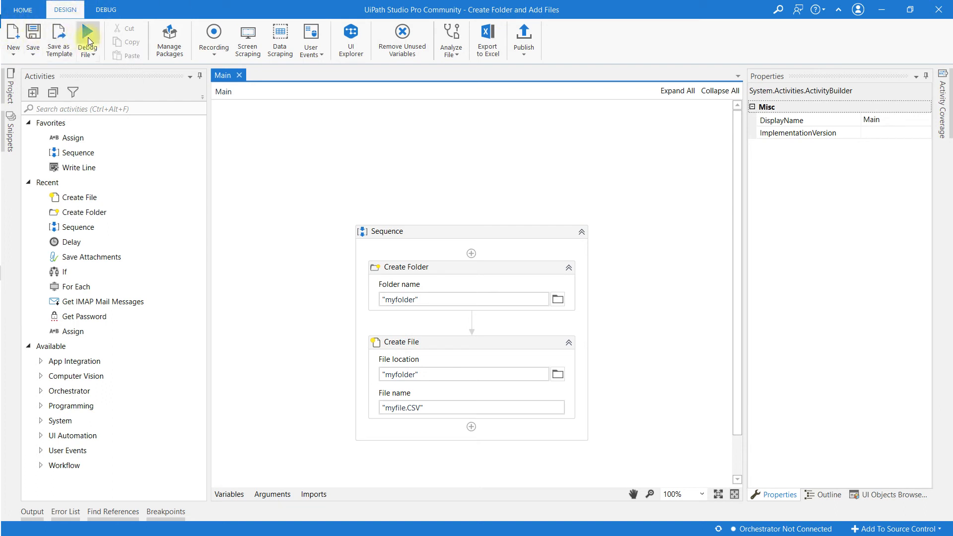
Step: Run the workflow in debug to completion, then copy the project location from Home
click(87, 37)
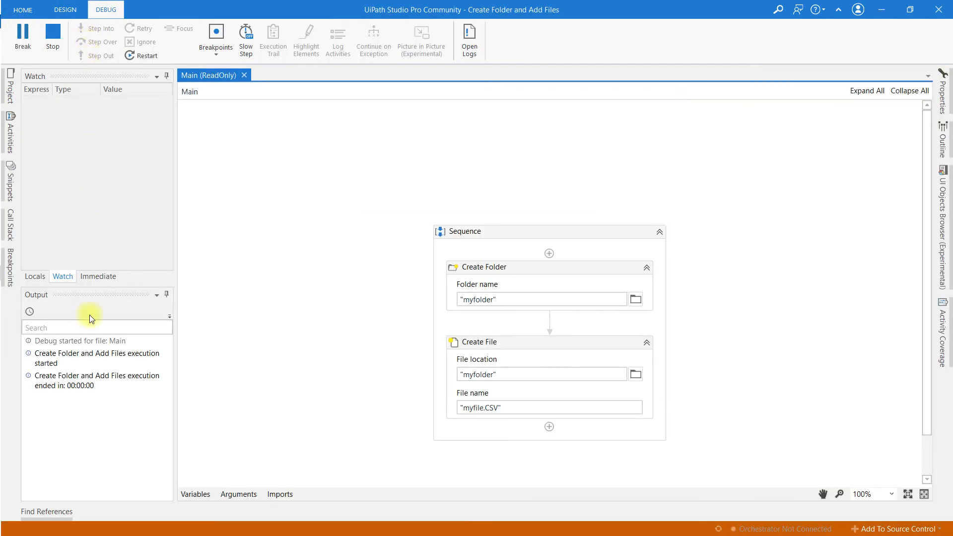
click(65, 9)
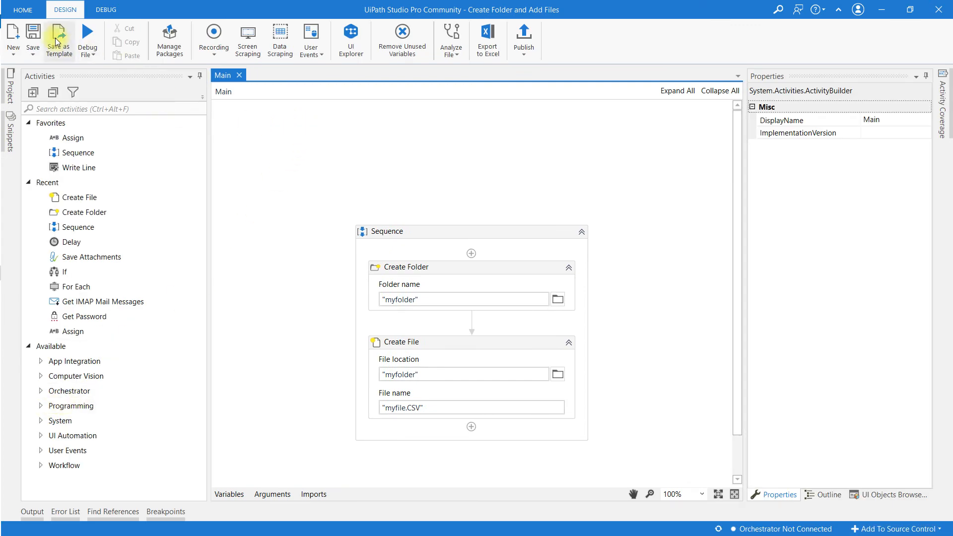
click(23, 9)
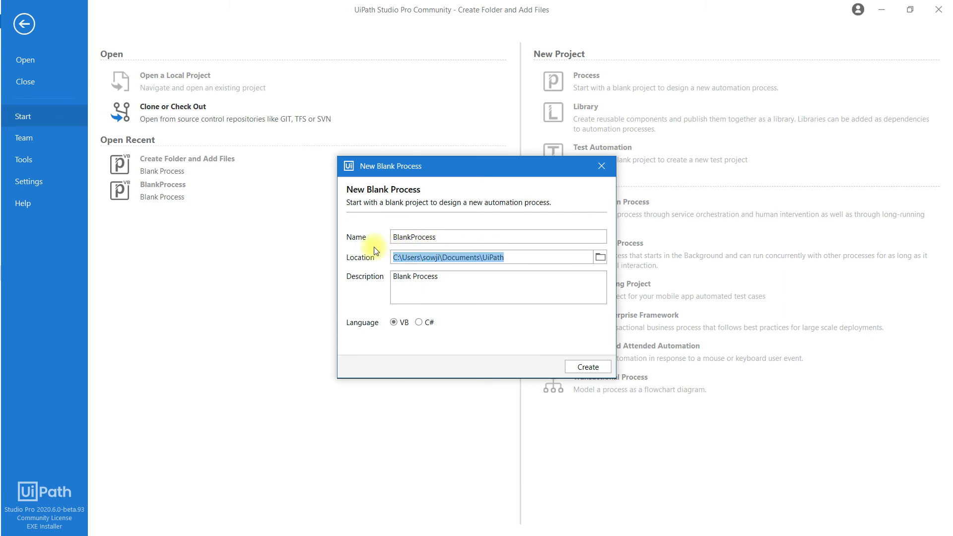
key(ctrl+c)
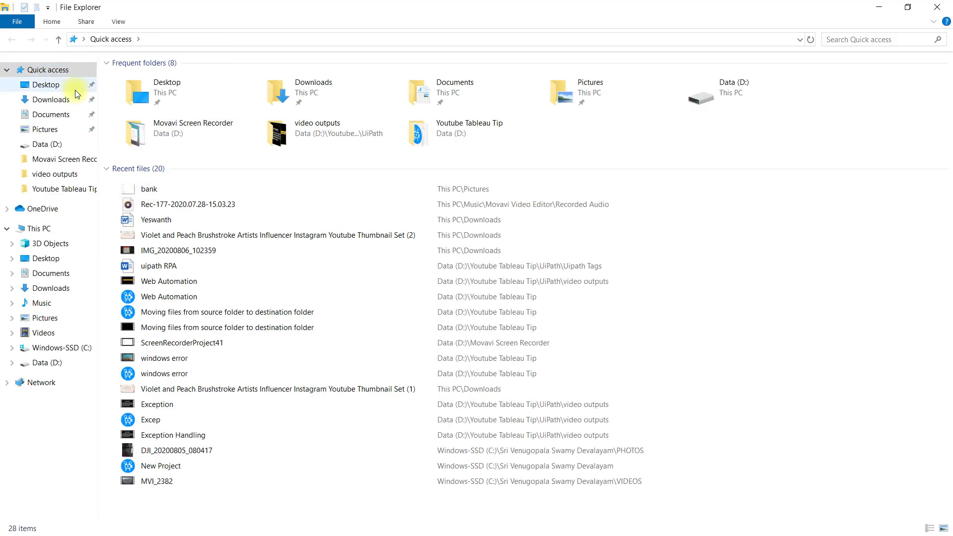
mouse_move(128, 40)
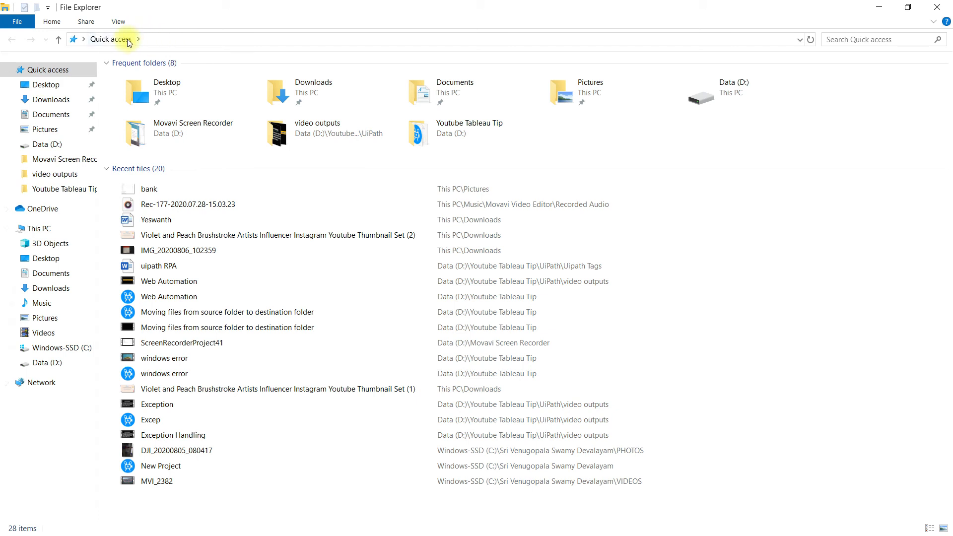
Step: Navigate File Explorer to Documents\UiPath and open myfolder to confirm myfile.CSV exists
click(109, 39)
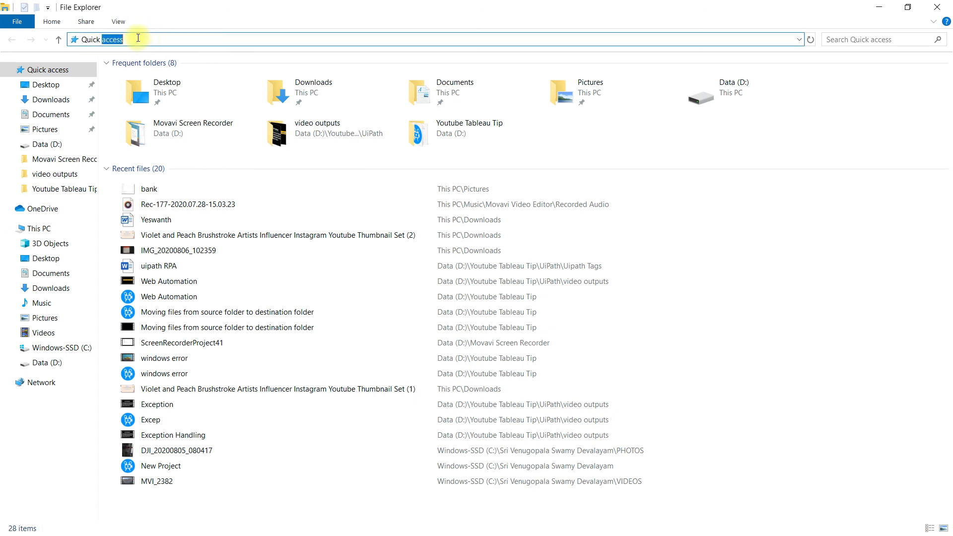
key(ctrl+v)
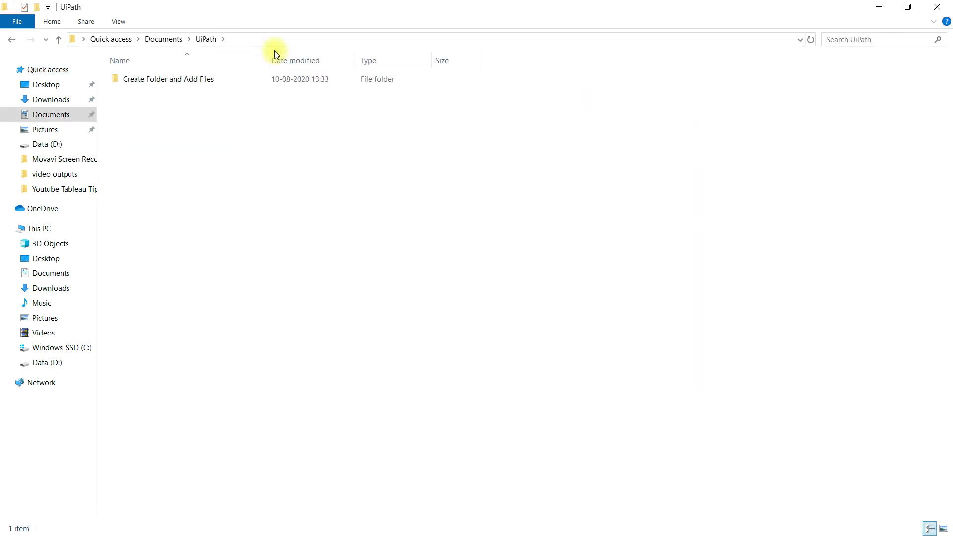
mouse_move(237, 99)
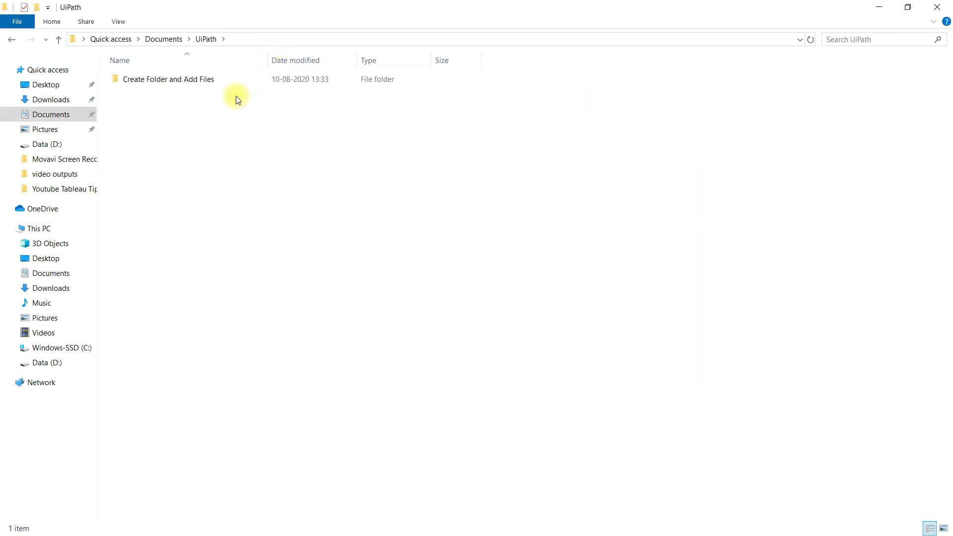
double_click(169, 79)
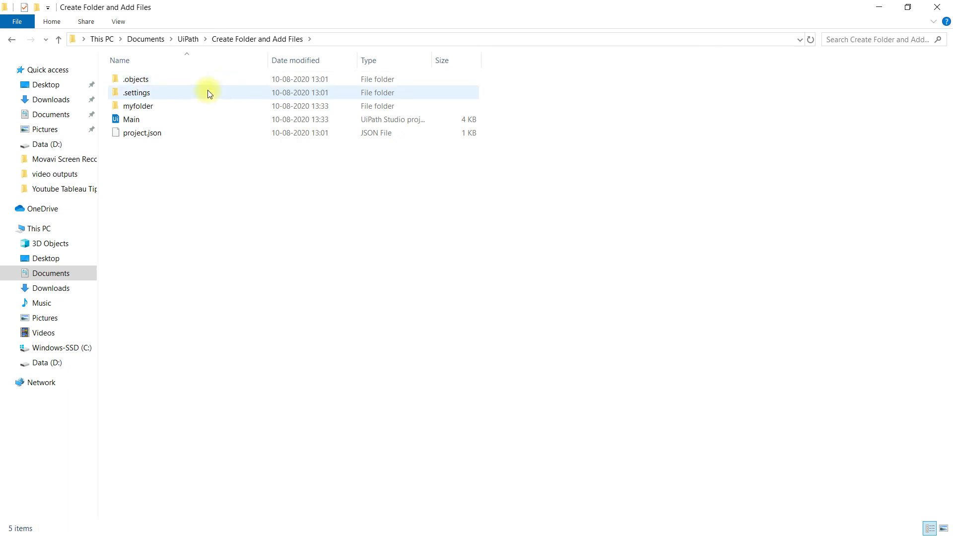
double_click(137, 107)
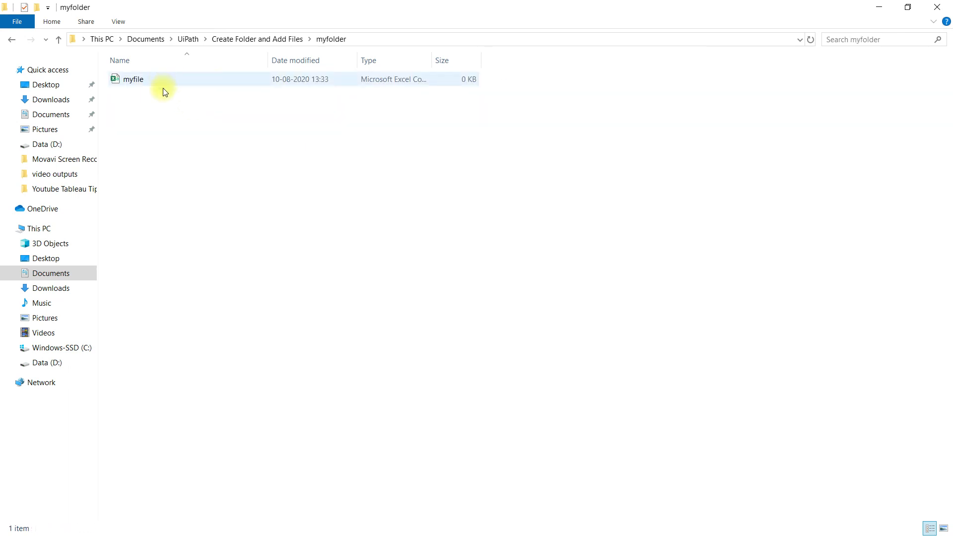
mouse_move(158, 87)
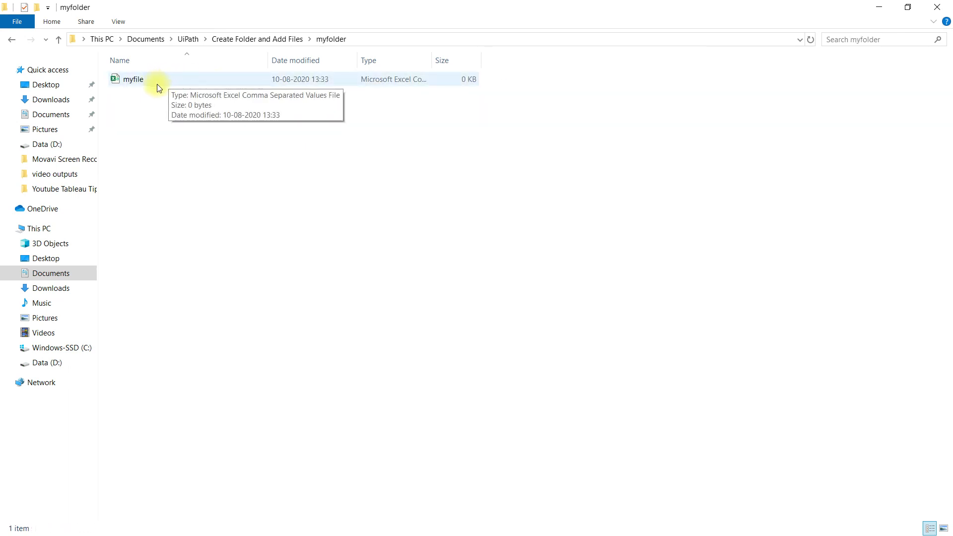